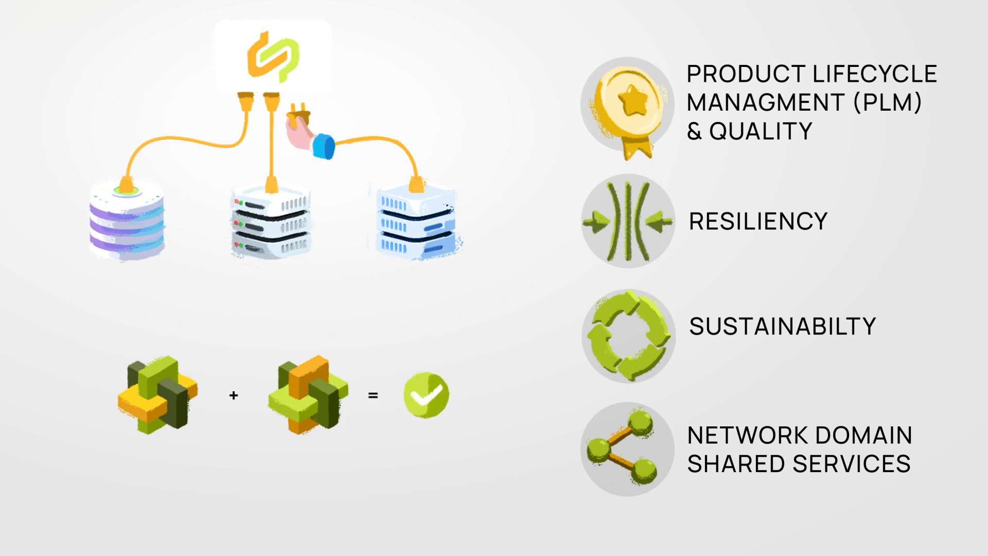
{"action": "scroll", "scroll_direction": "down", "scroll_amount": 3}
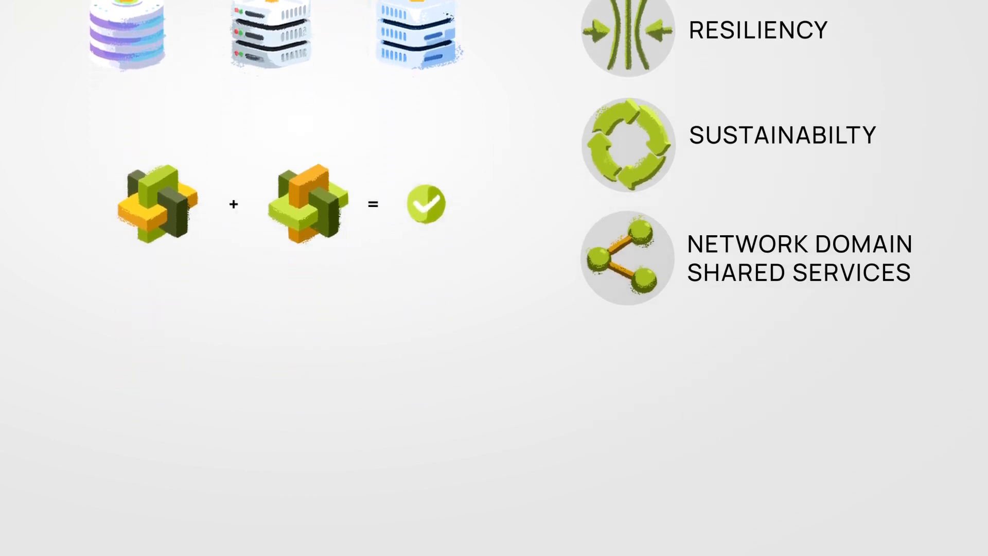